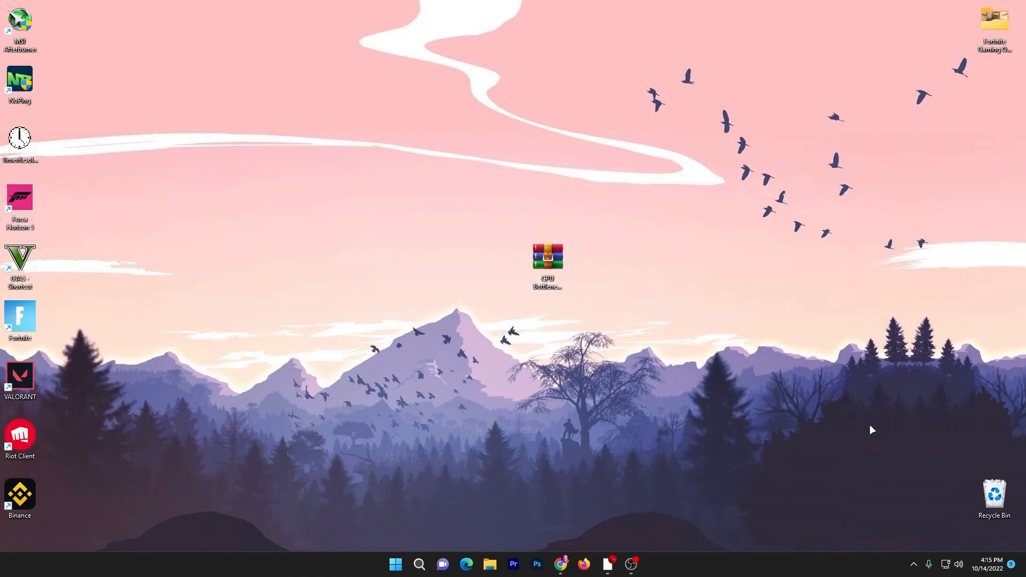
Bring Chrome with the uptopacks.com 'Fix CPU Bottlenecking' article to the front.
left_click_drag(546, 262, 511, 226)
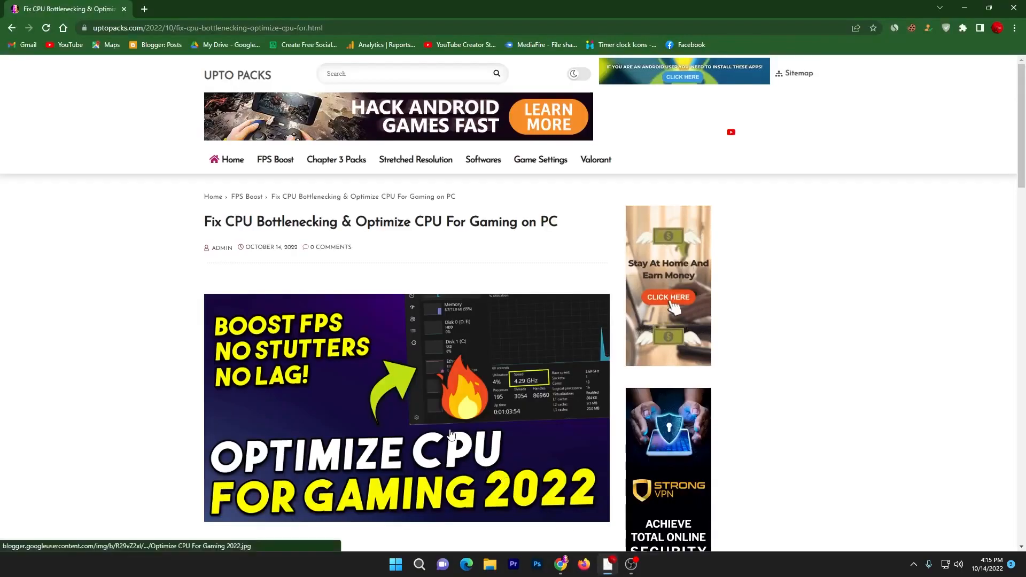
Download the CPU fix pack archive from the article's Download File section.
scroll("down", 3)
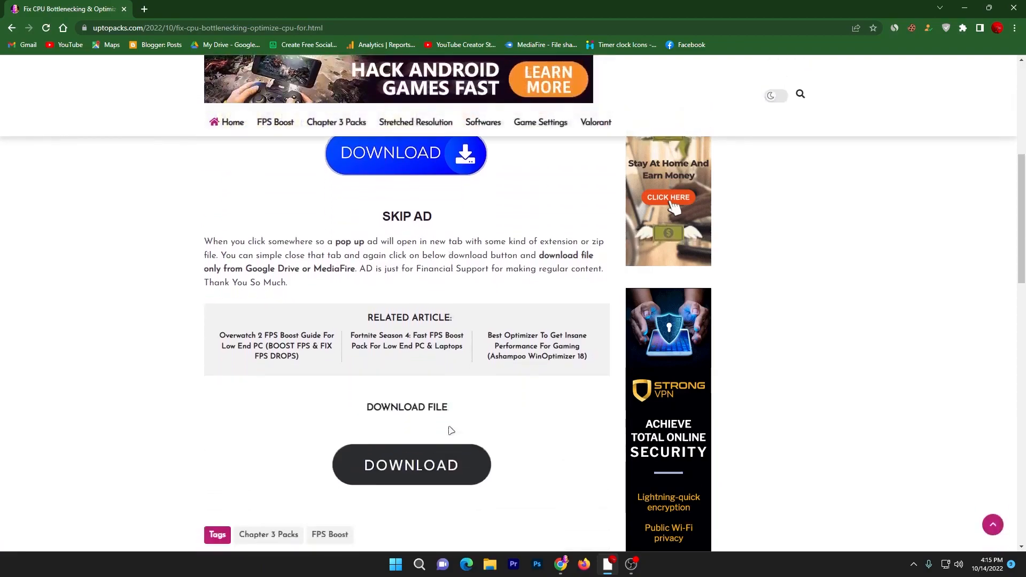
scroll("down", 3)
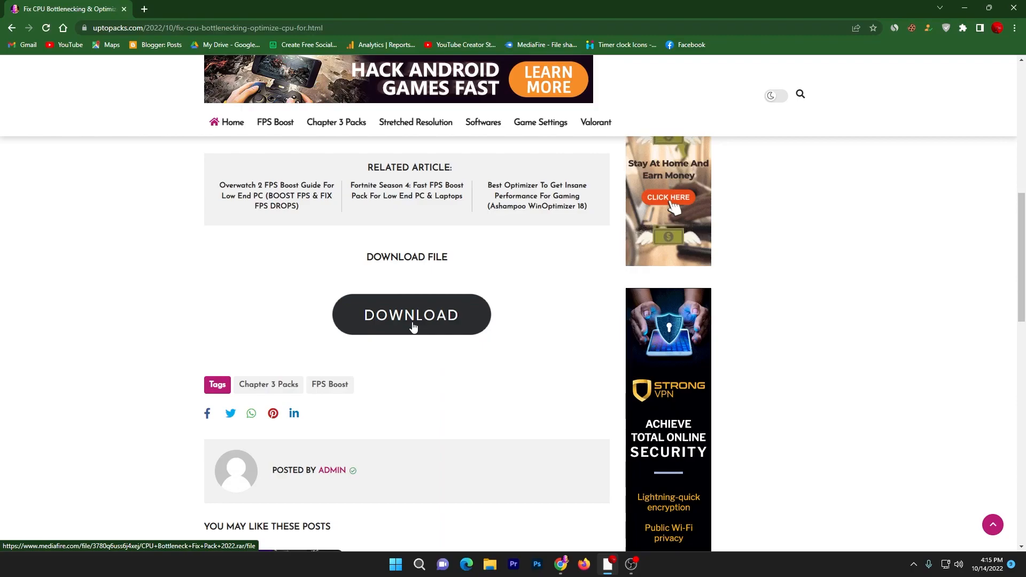
left_click(410, 314)
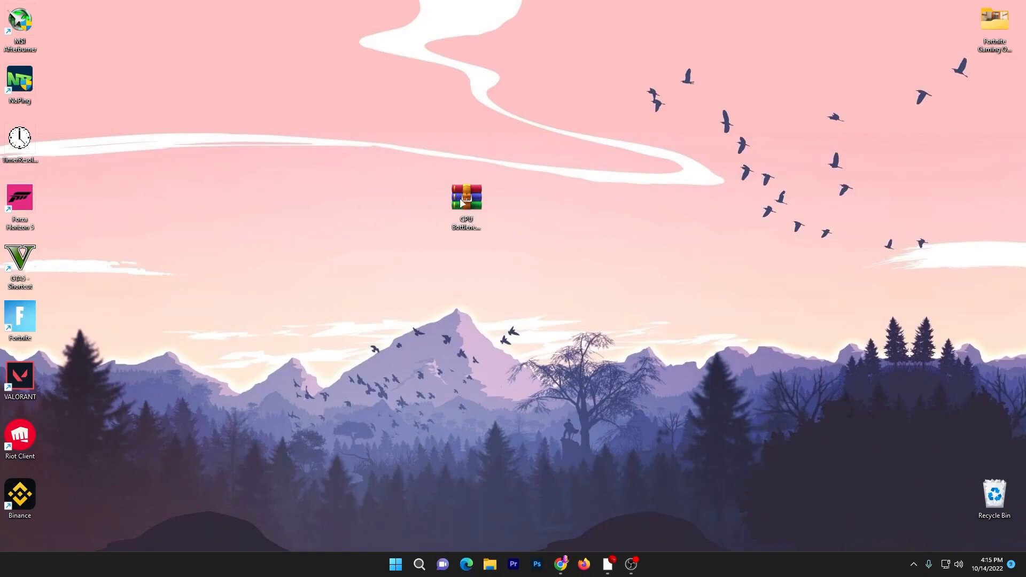
Extract the CPU Bottleneck Fix Pack 2022 archive with WinRAR and view its folder.
double_click(466, 197)
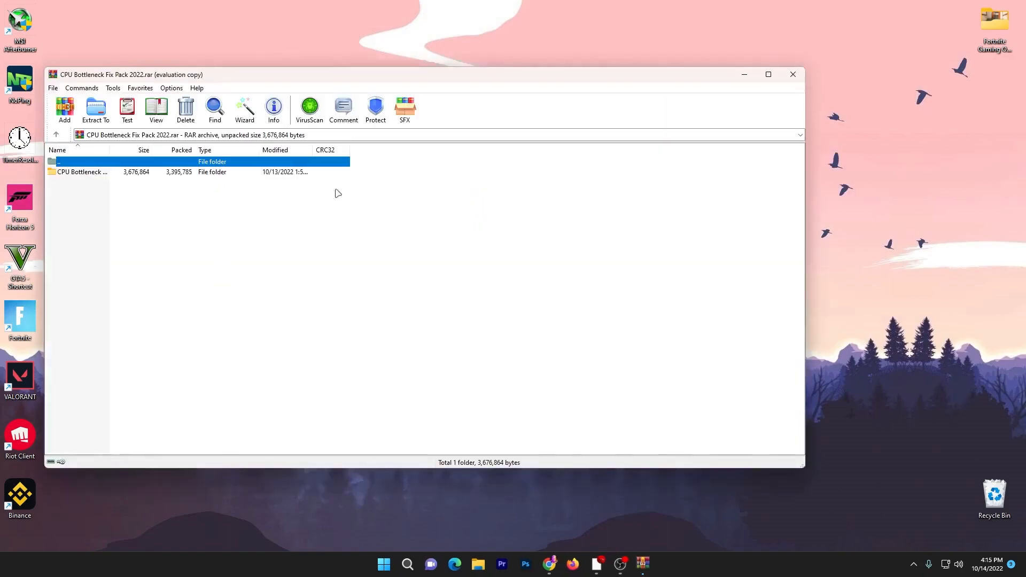
left_click(792, 73)
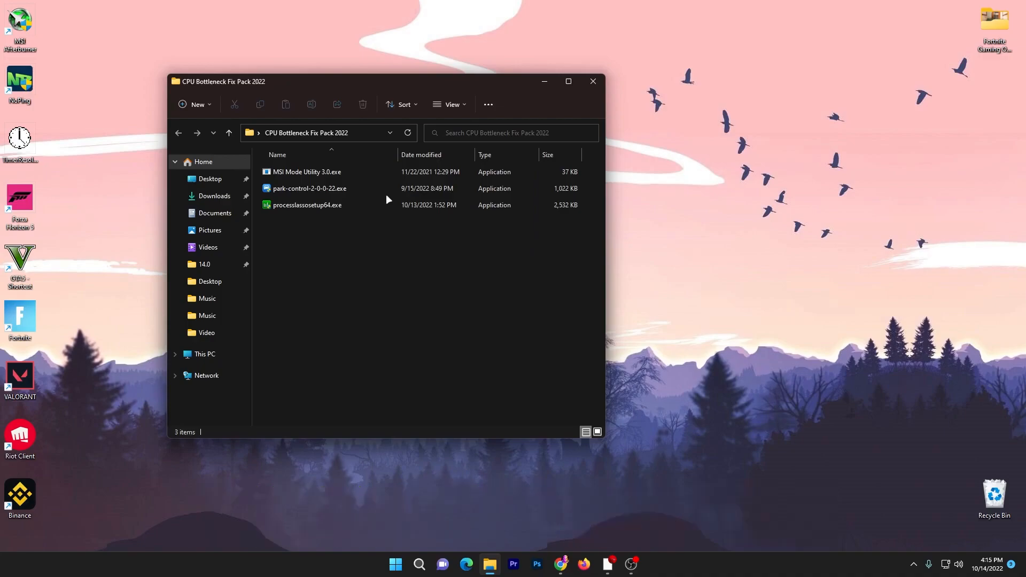
left_click(307, 188)
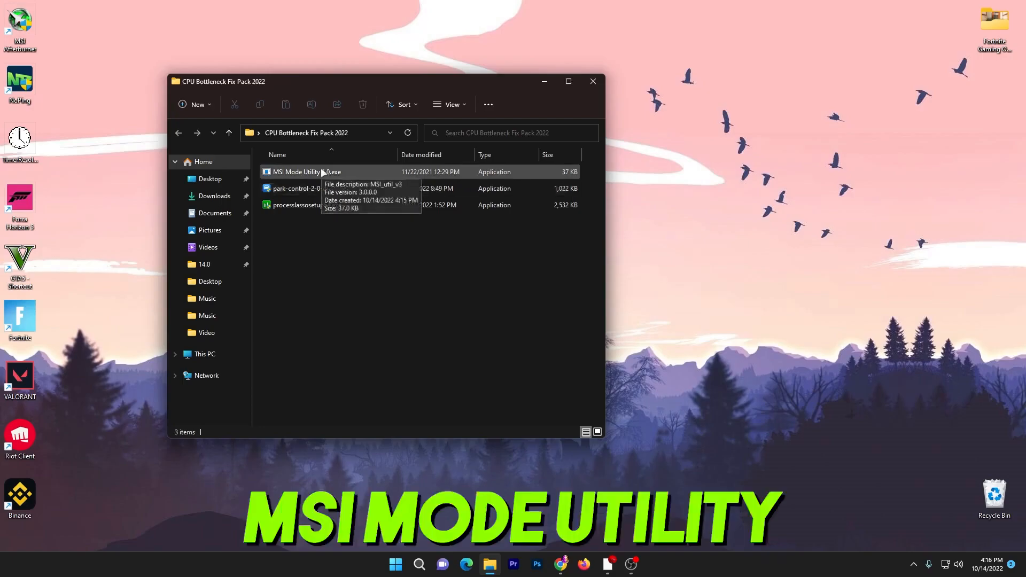
Run MSI Mode Utility as administrator and give the RTX 3070 MSI mode with High interrupt priority.
right_click(298, 171)
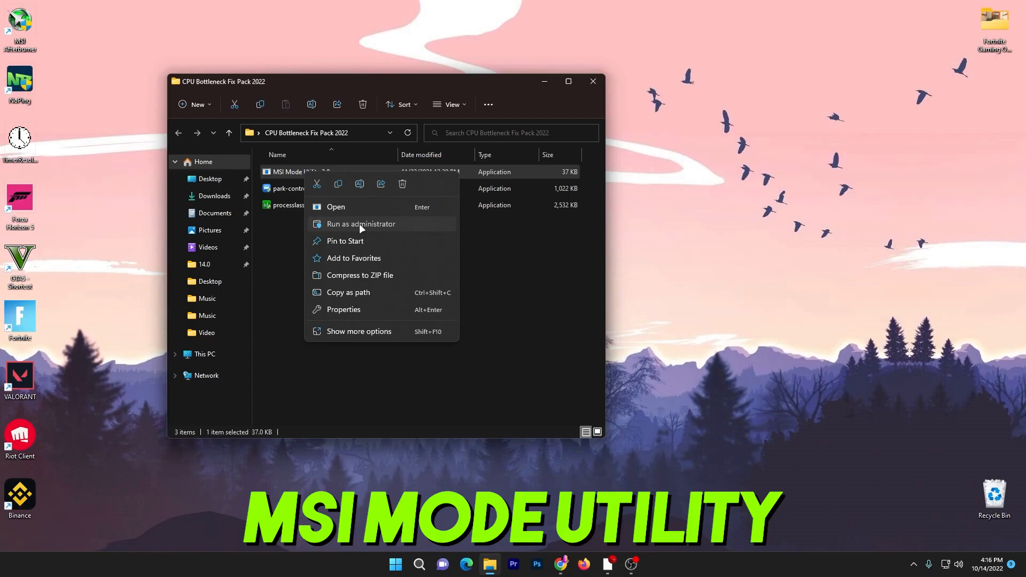
left_click(360, 223)
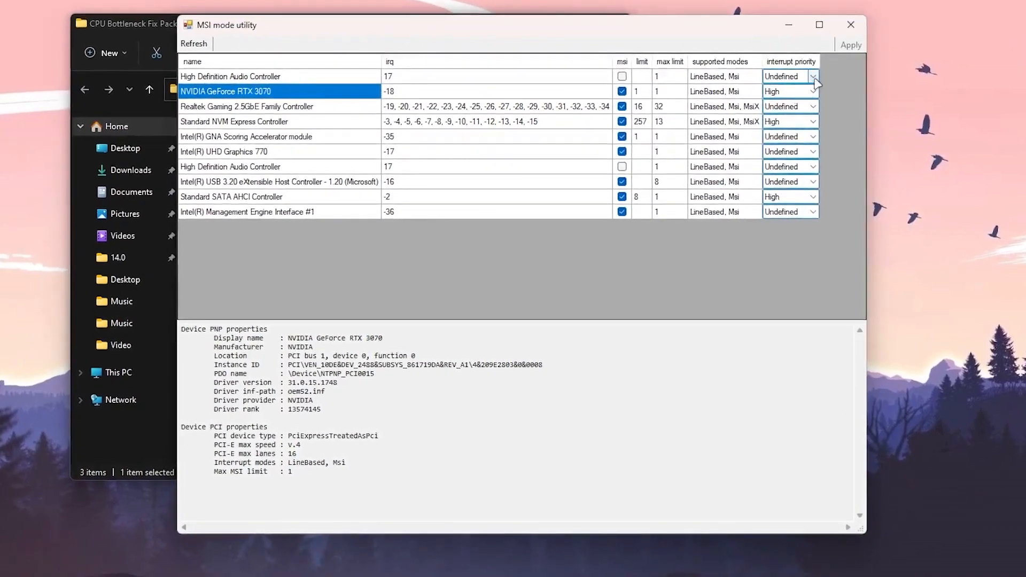
left_click(849, 25)
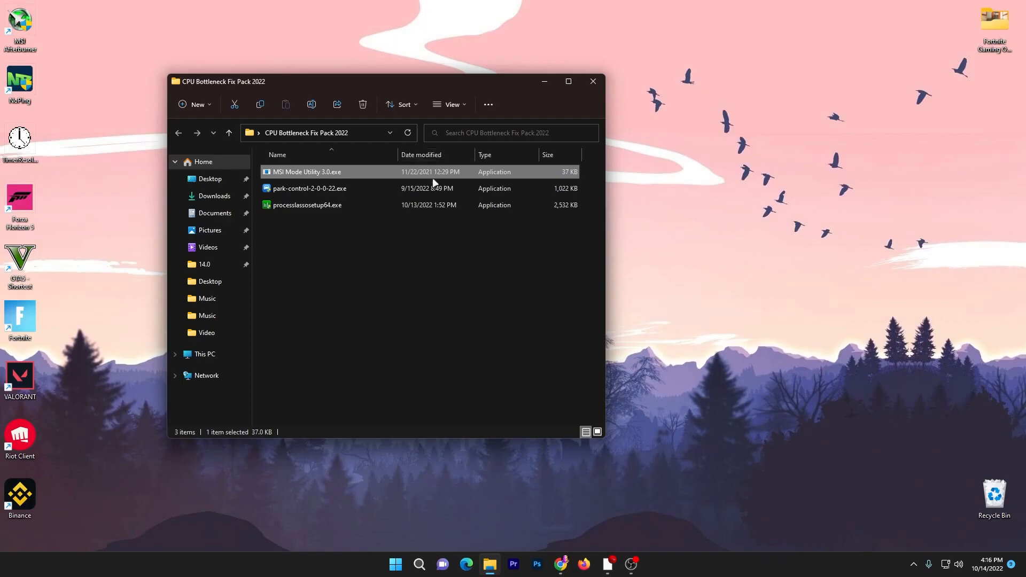
mouse_move(321, 191)
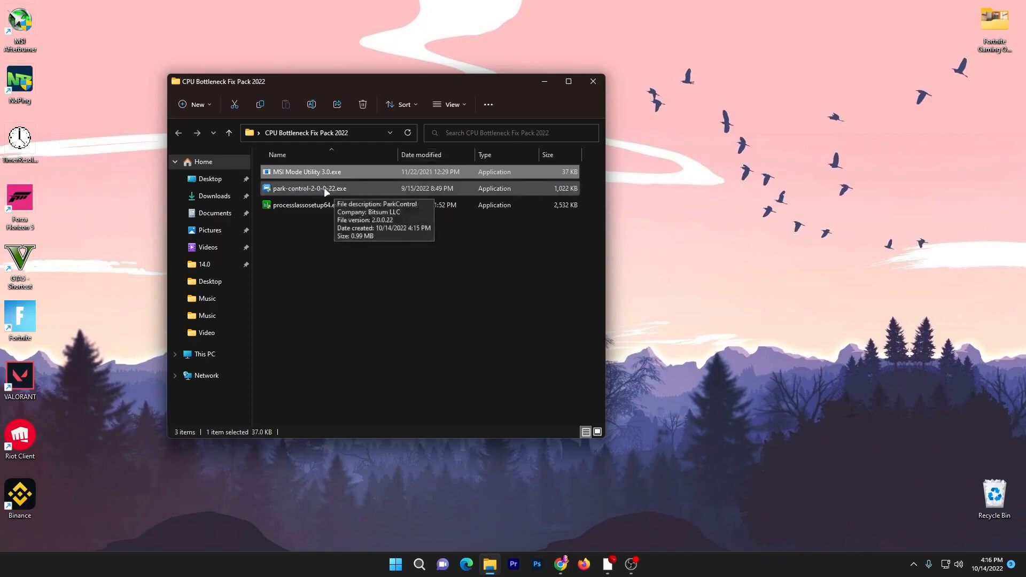
Install ParkControl, accepting the license, and bring it up from the tray icons.
double_click(308, 189)
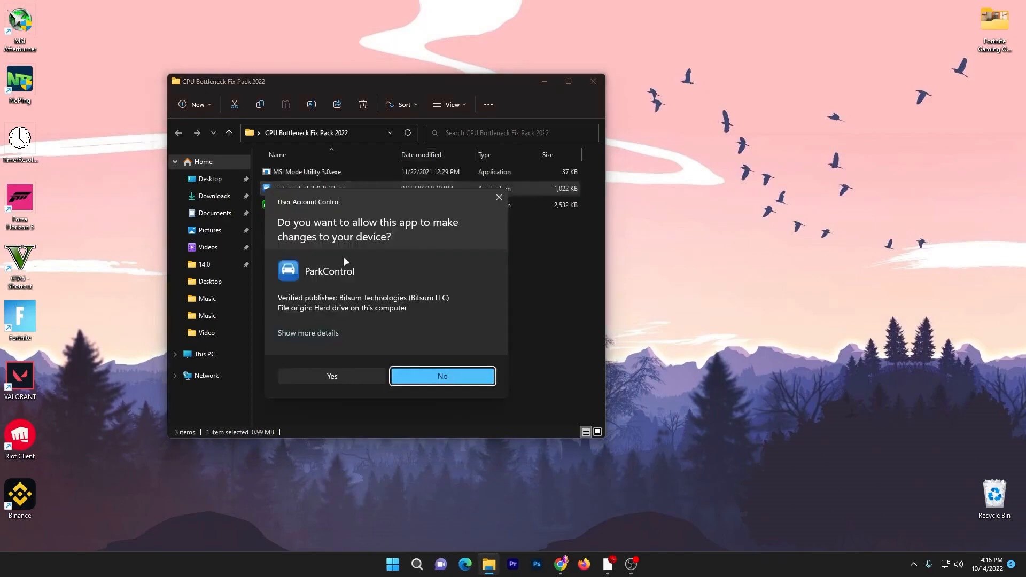
left_click(331, 375)
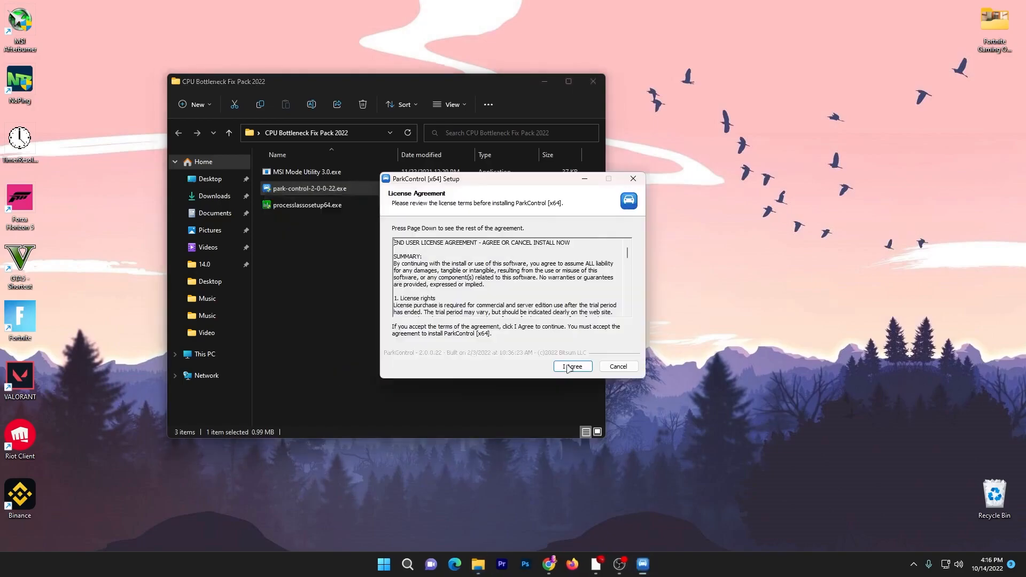
left_click(572, 366)
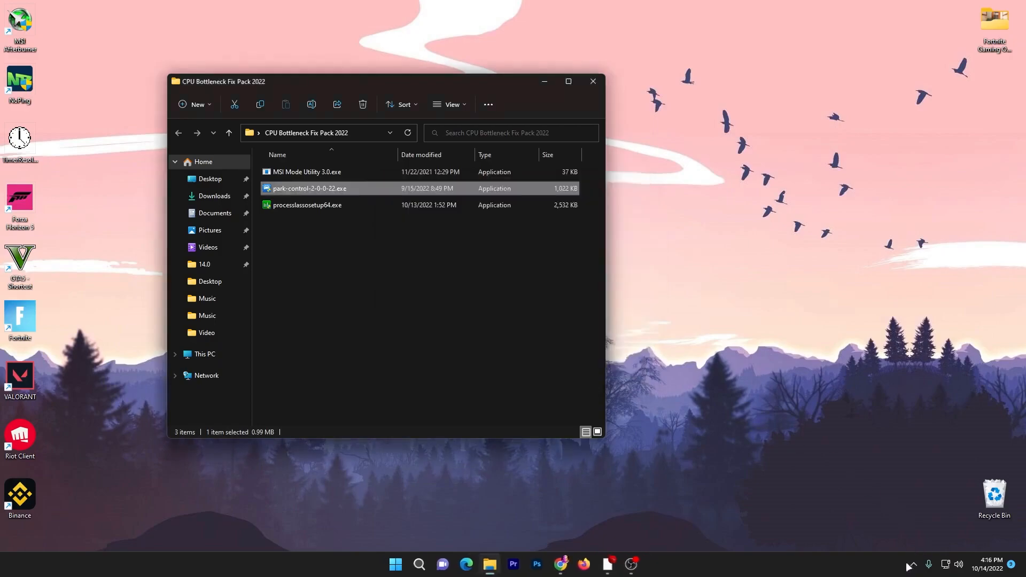
left_click(914, 564)
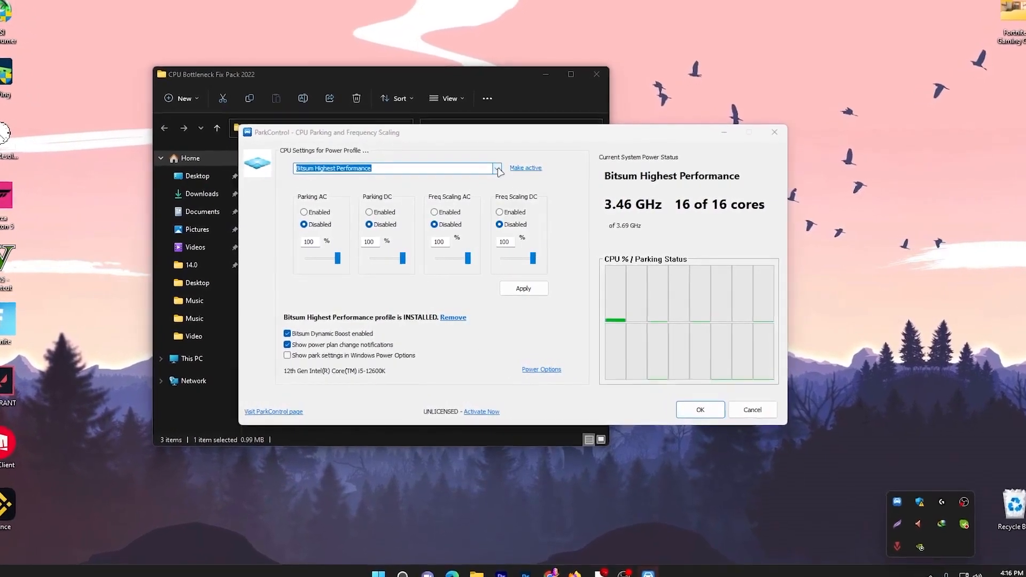
Make Bitsum Highest Performance the active profile, apply it and close ParkControl.
left_click(496, 167)
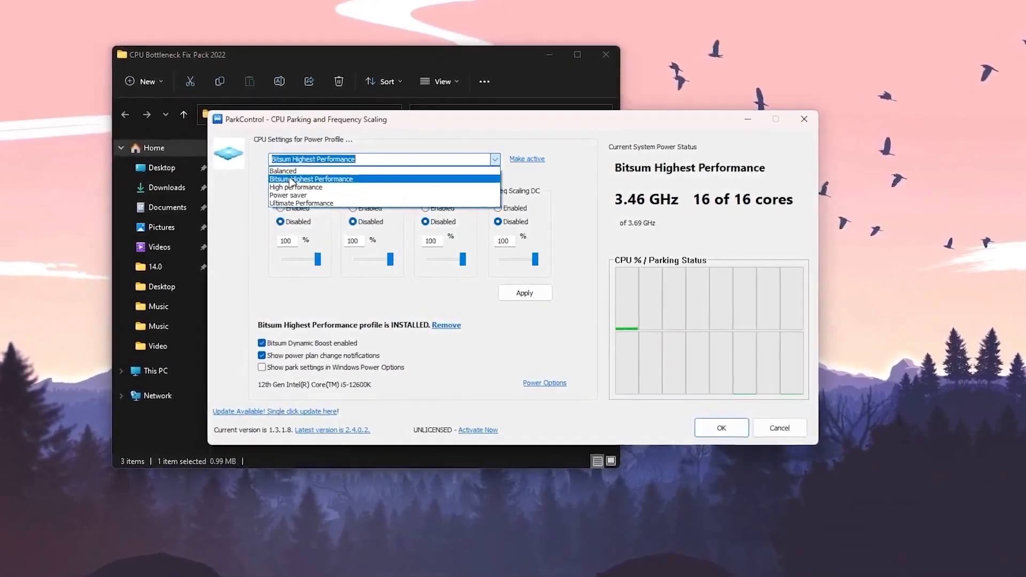
left_click(312, 178)
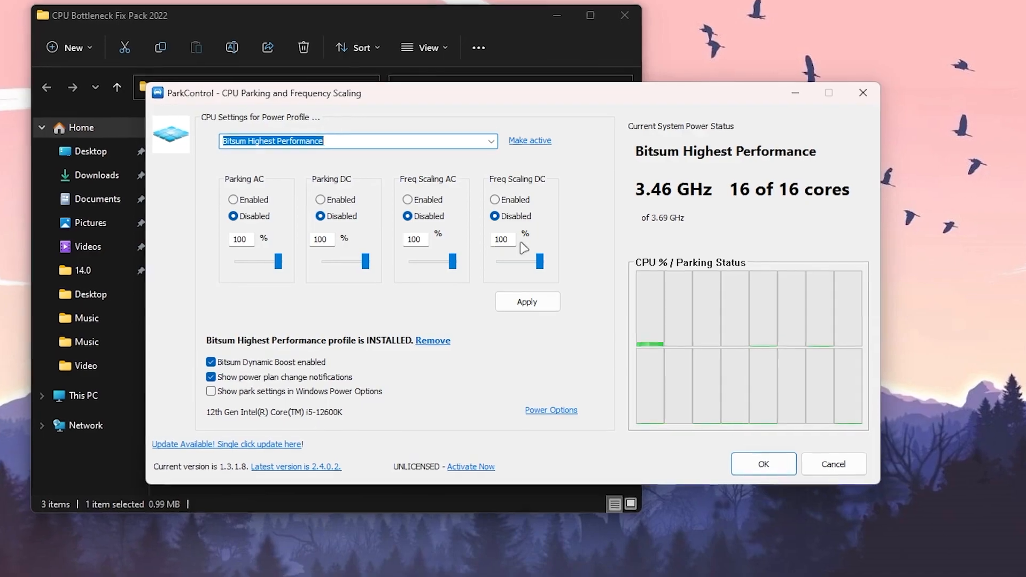
left_click(527, 301)
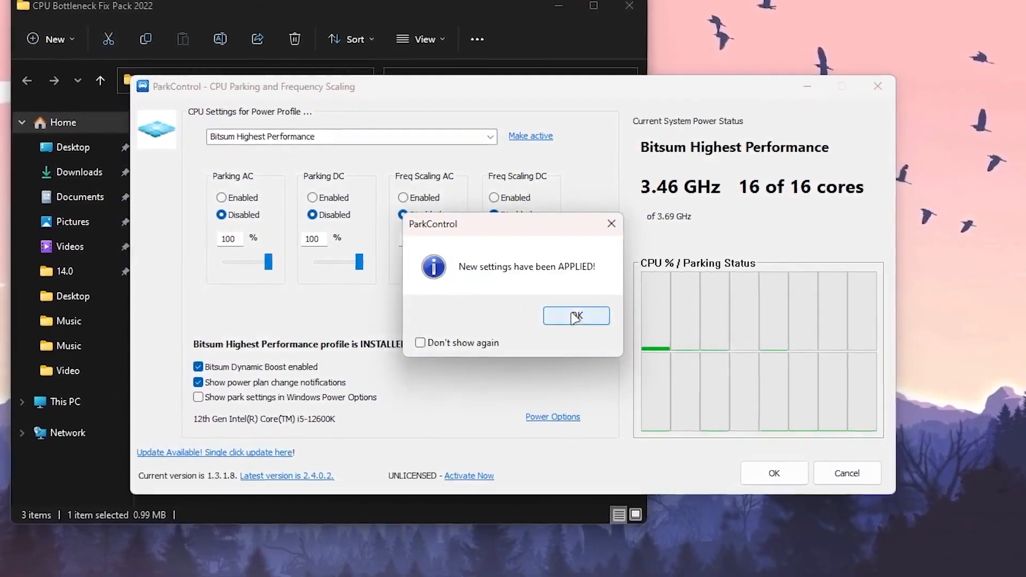
left_click(575, 315)
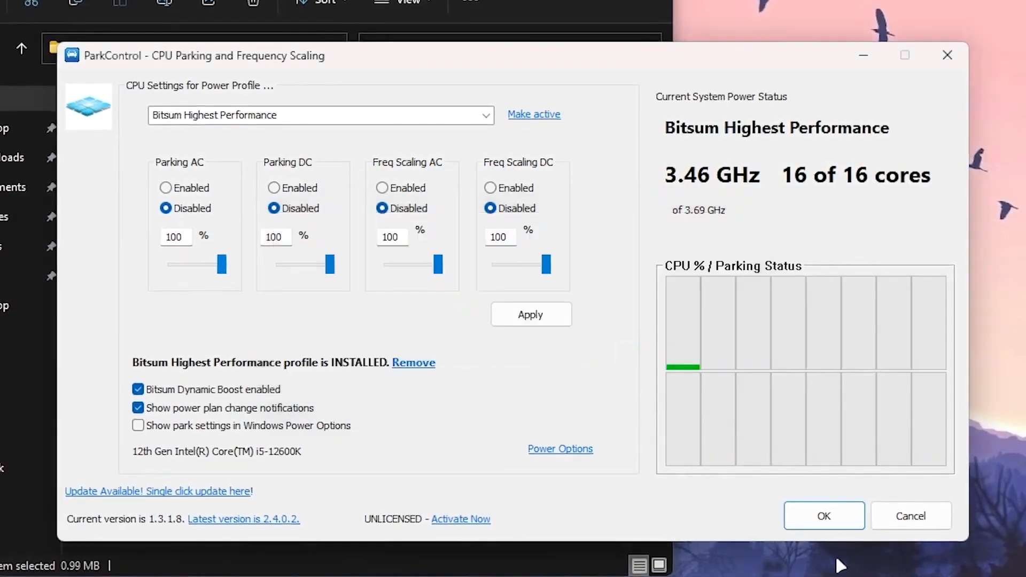
left_click(823, 515)
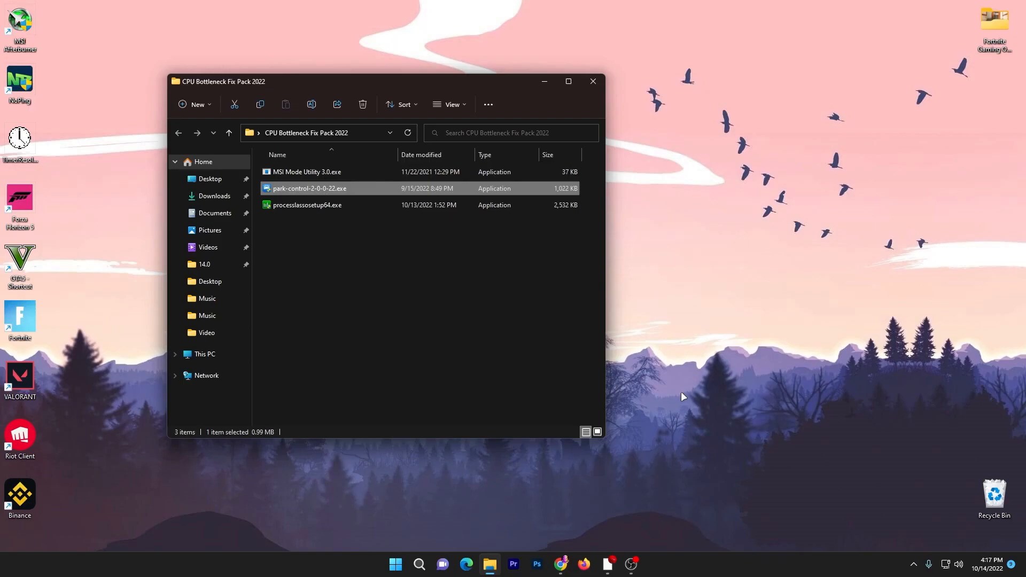
mouse_move(335, 261)
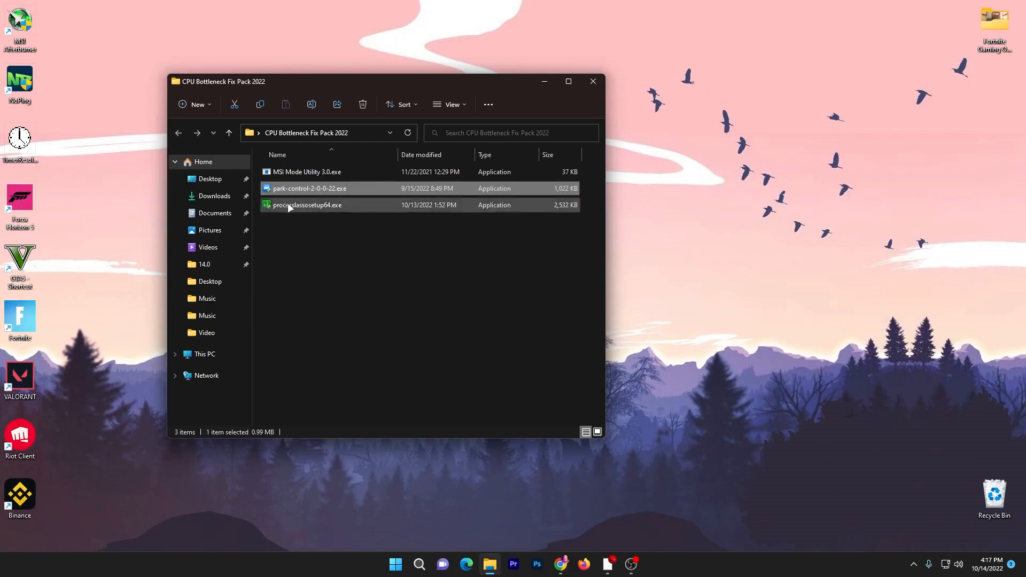
Install Process Lasso with default components and let it launch.
double_click(306, 205)
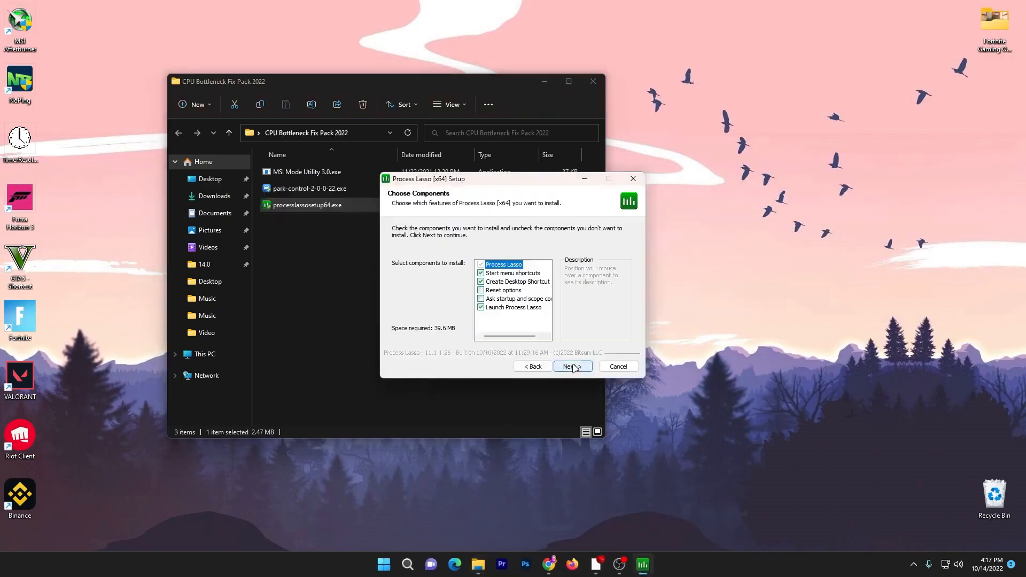
left_click(616, 367)
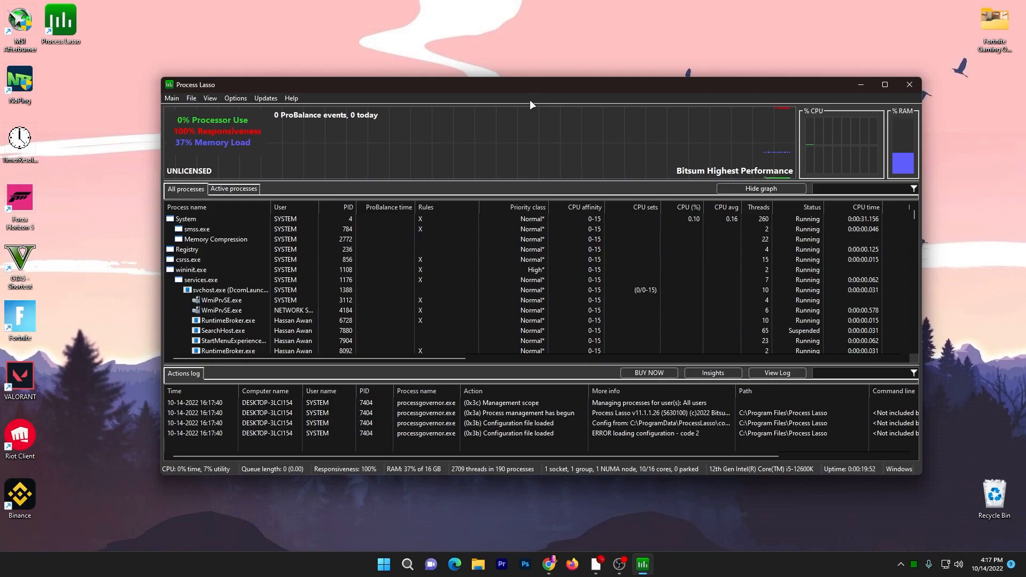
Enable Performance Mode from Process Lasso's Main menu.
left_click(171, 99)
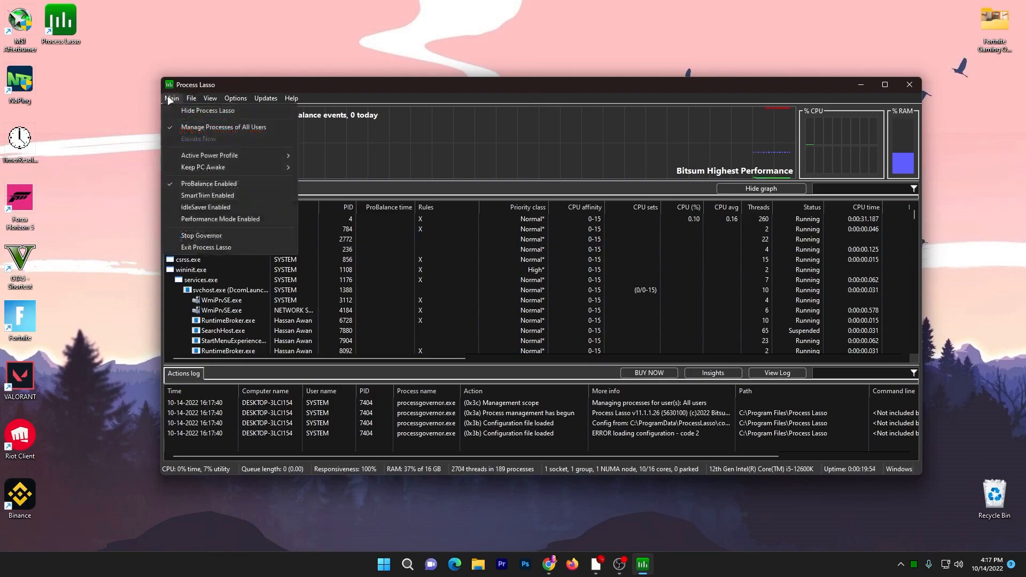
mouse_move(203, 167)
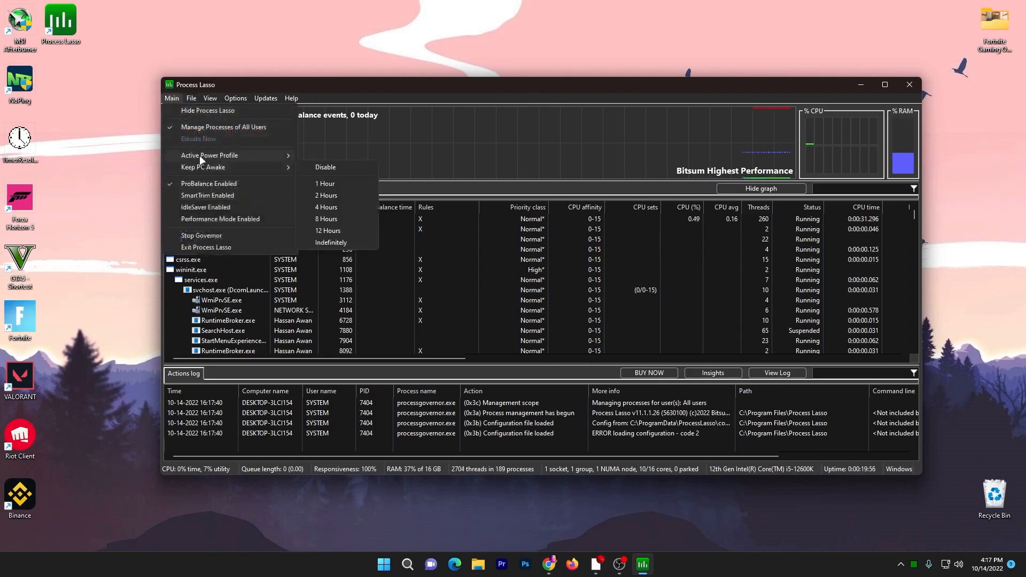
mouse_move(210, 154)
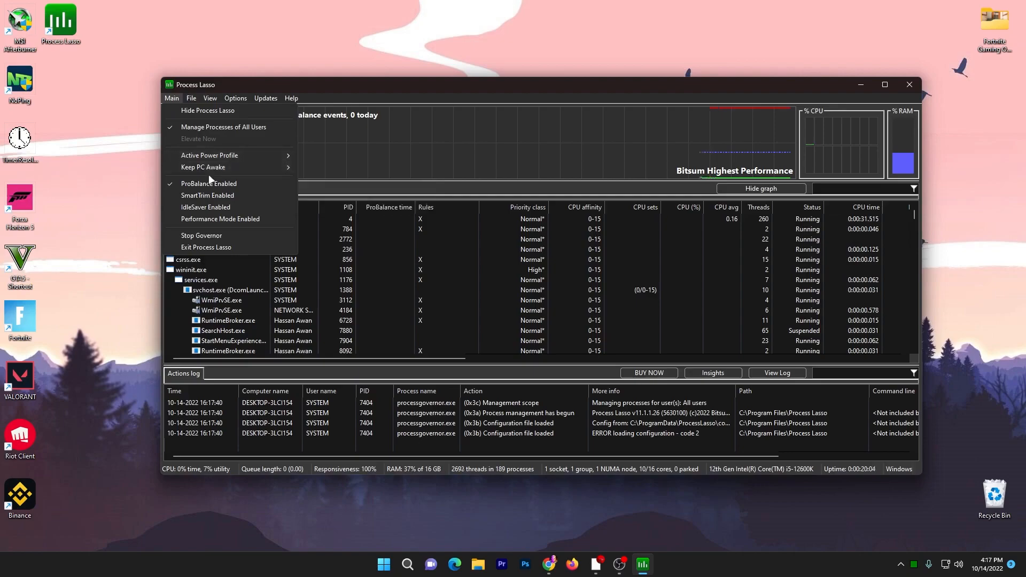
mouse_move(203, 187)
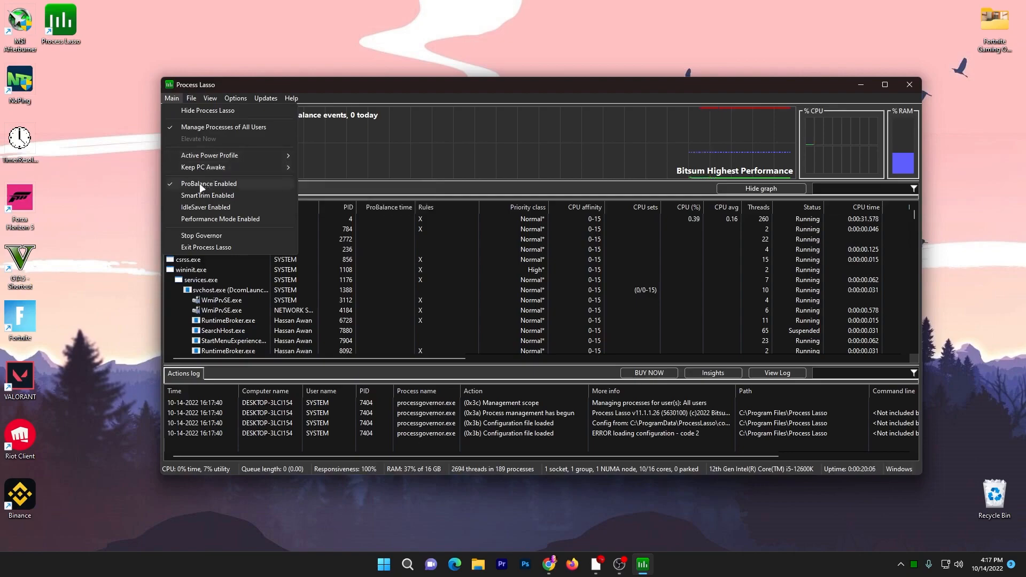
left_click(171, 98)
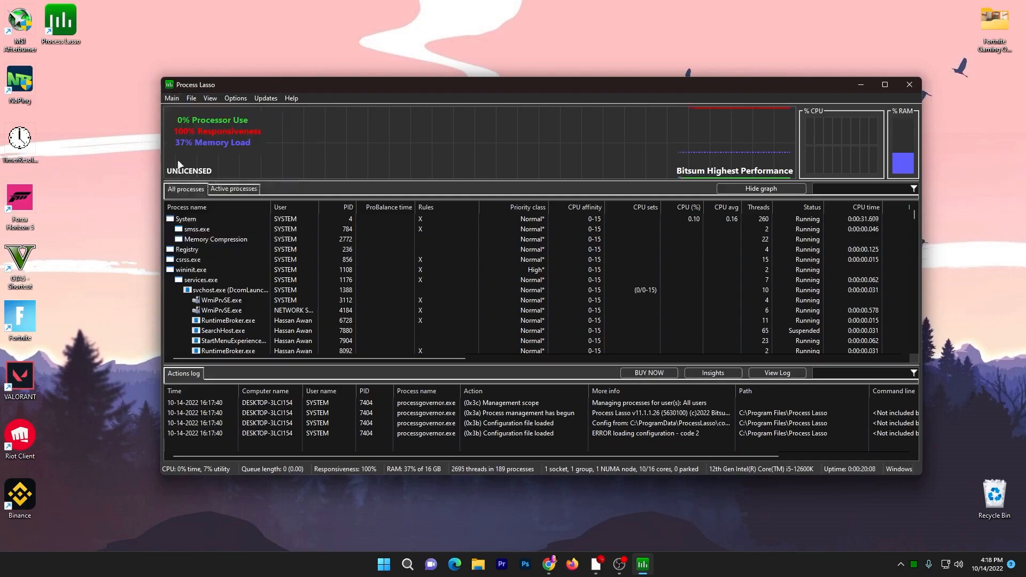
left_click(171, 99)
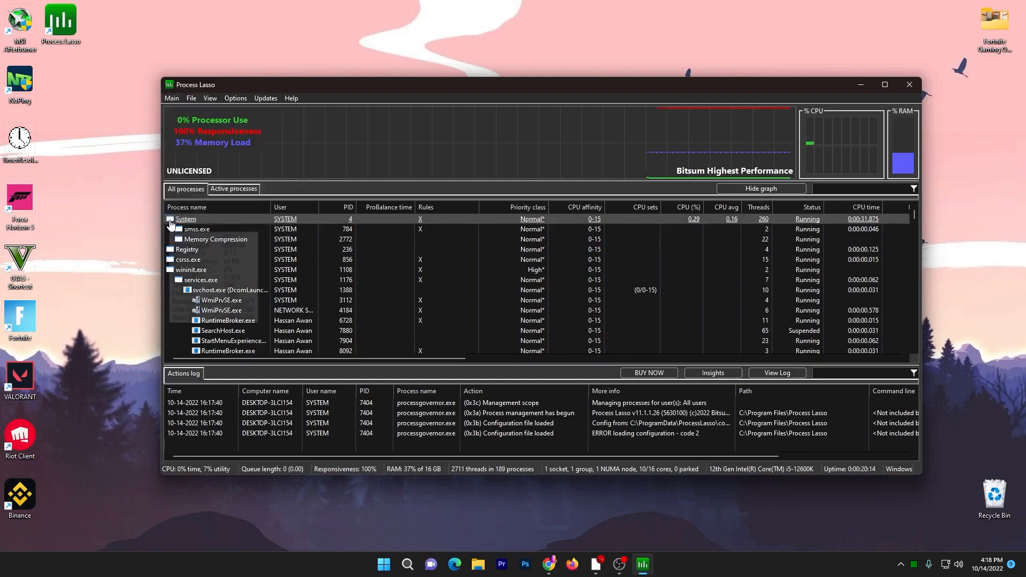
left_click(171, 99)
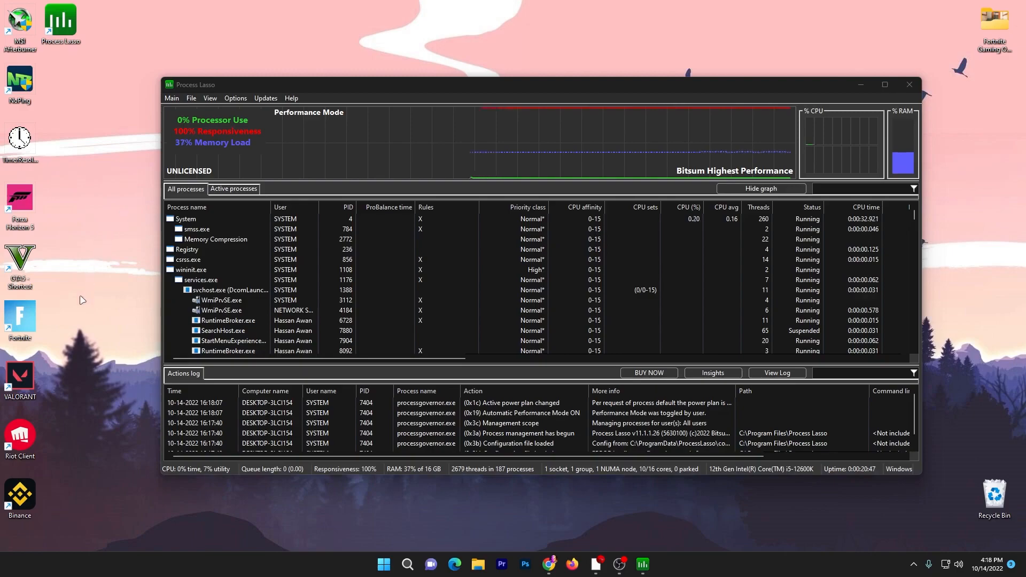
mouse_move(12, 321)
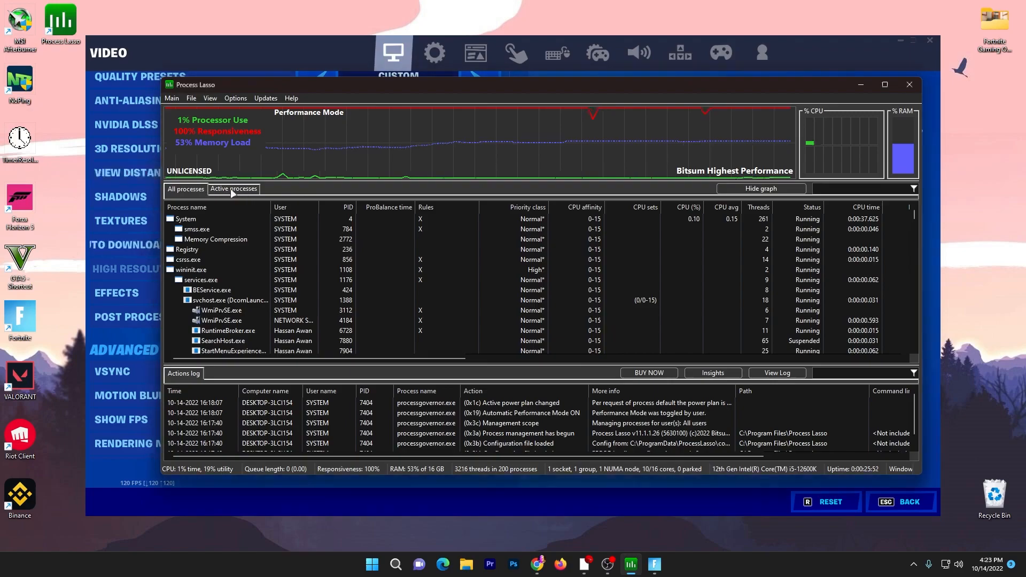
Show only active processes and set FortniteClient to always run at Real-time priority, confirming the warning.
left_click(234, 189)
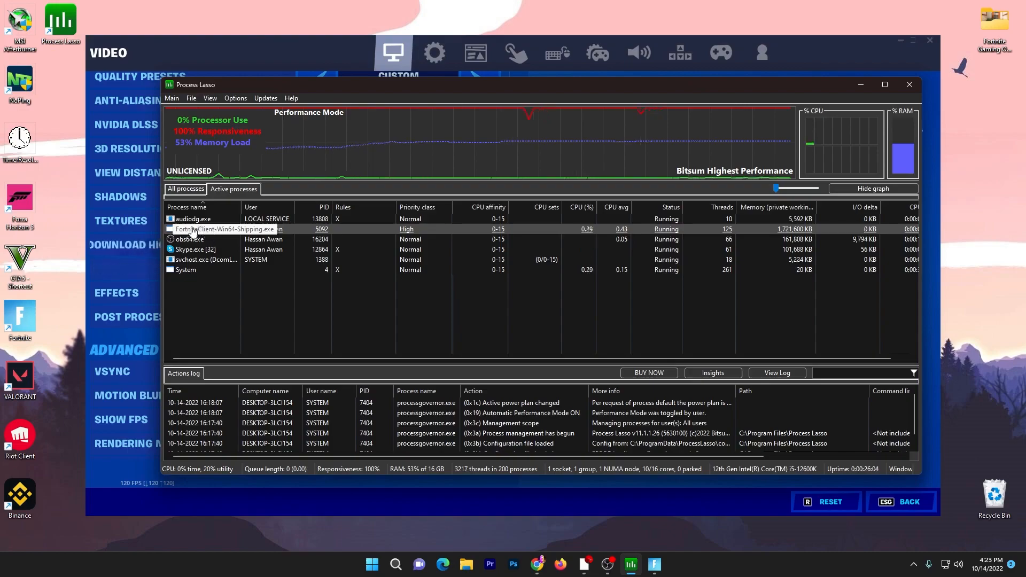
right_click(222, 228)
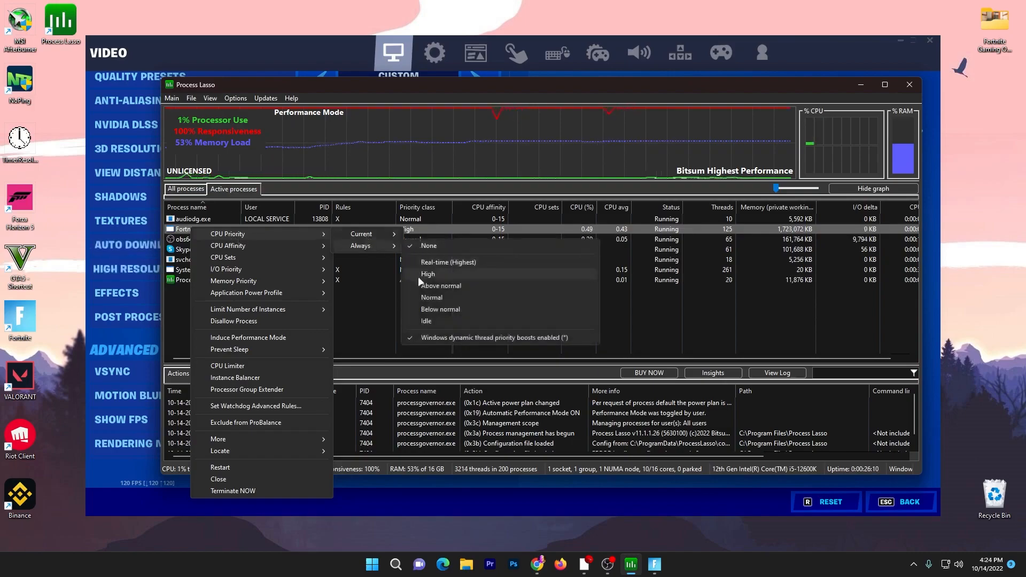
left_click(448, 262)
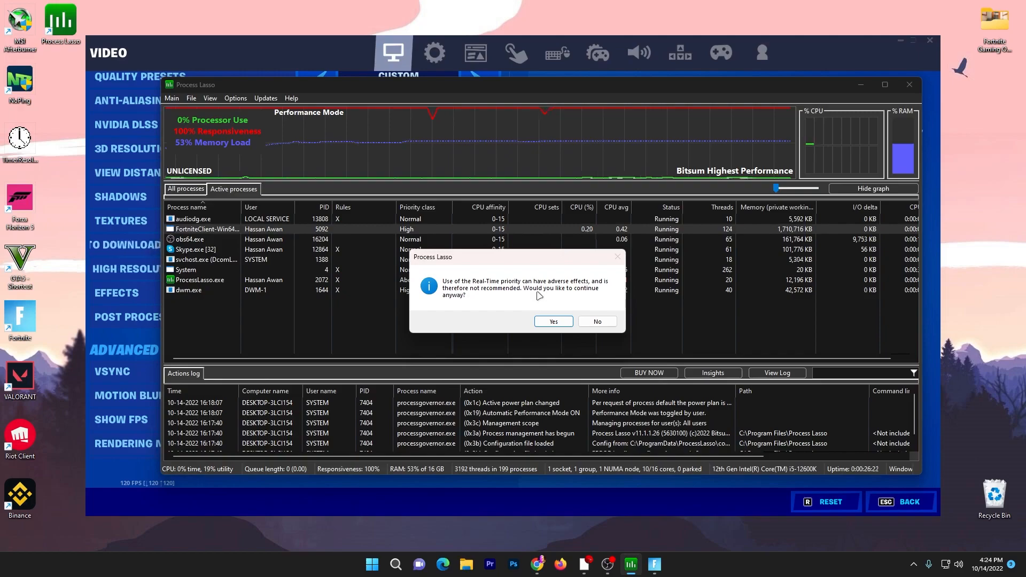
left_click(552, 321)
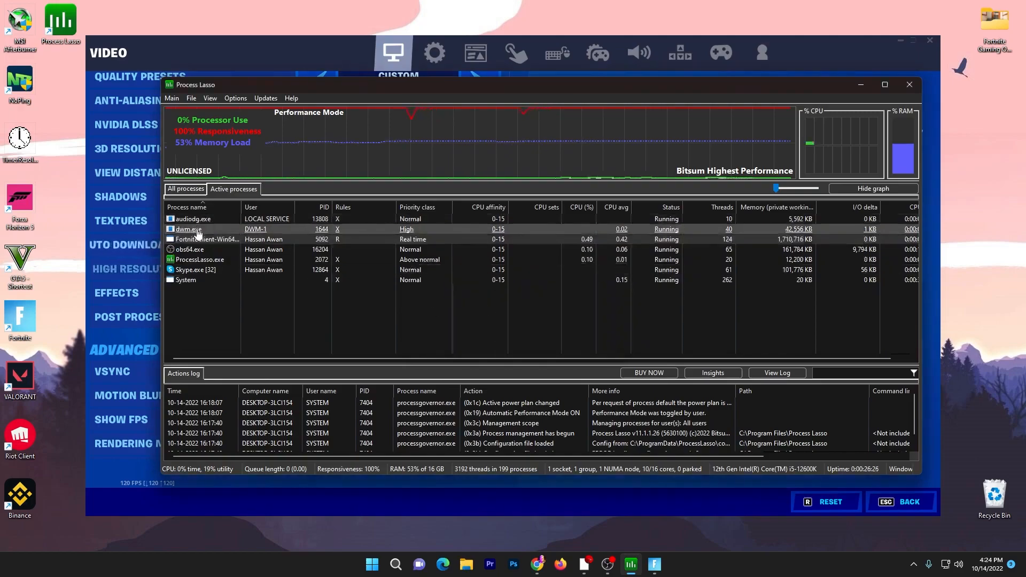
Change FortniteClient's permanent CPU priority from Real time to High.
right_click(206, 238)
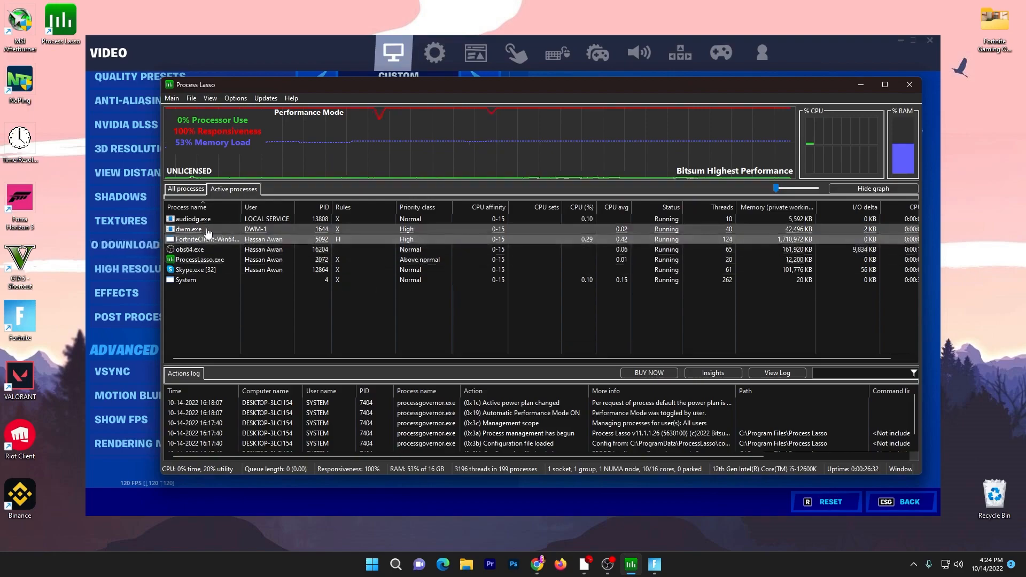
right_click(208, 238)
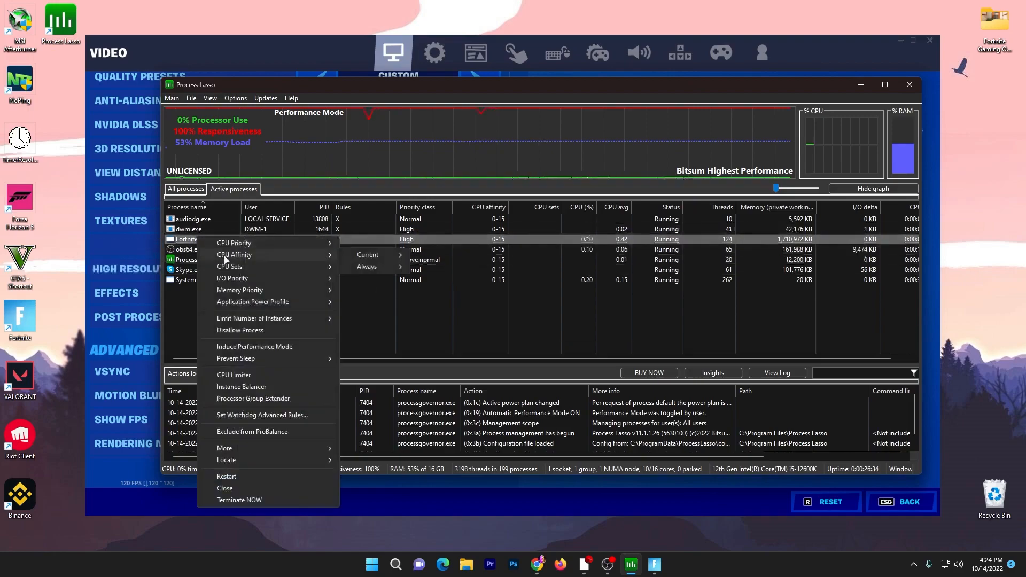